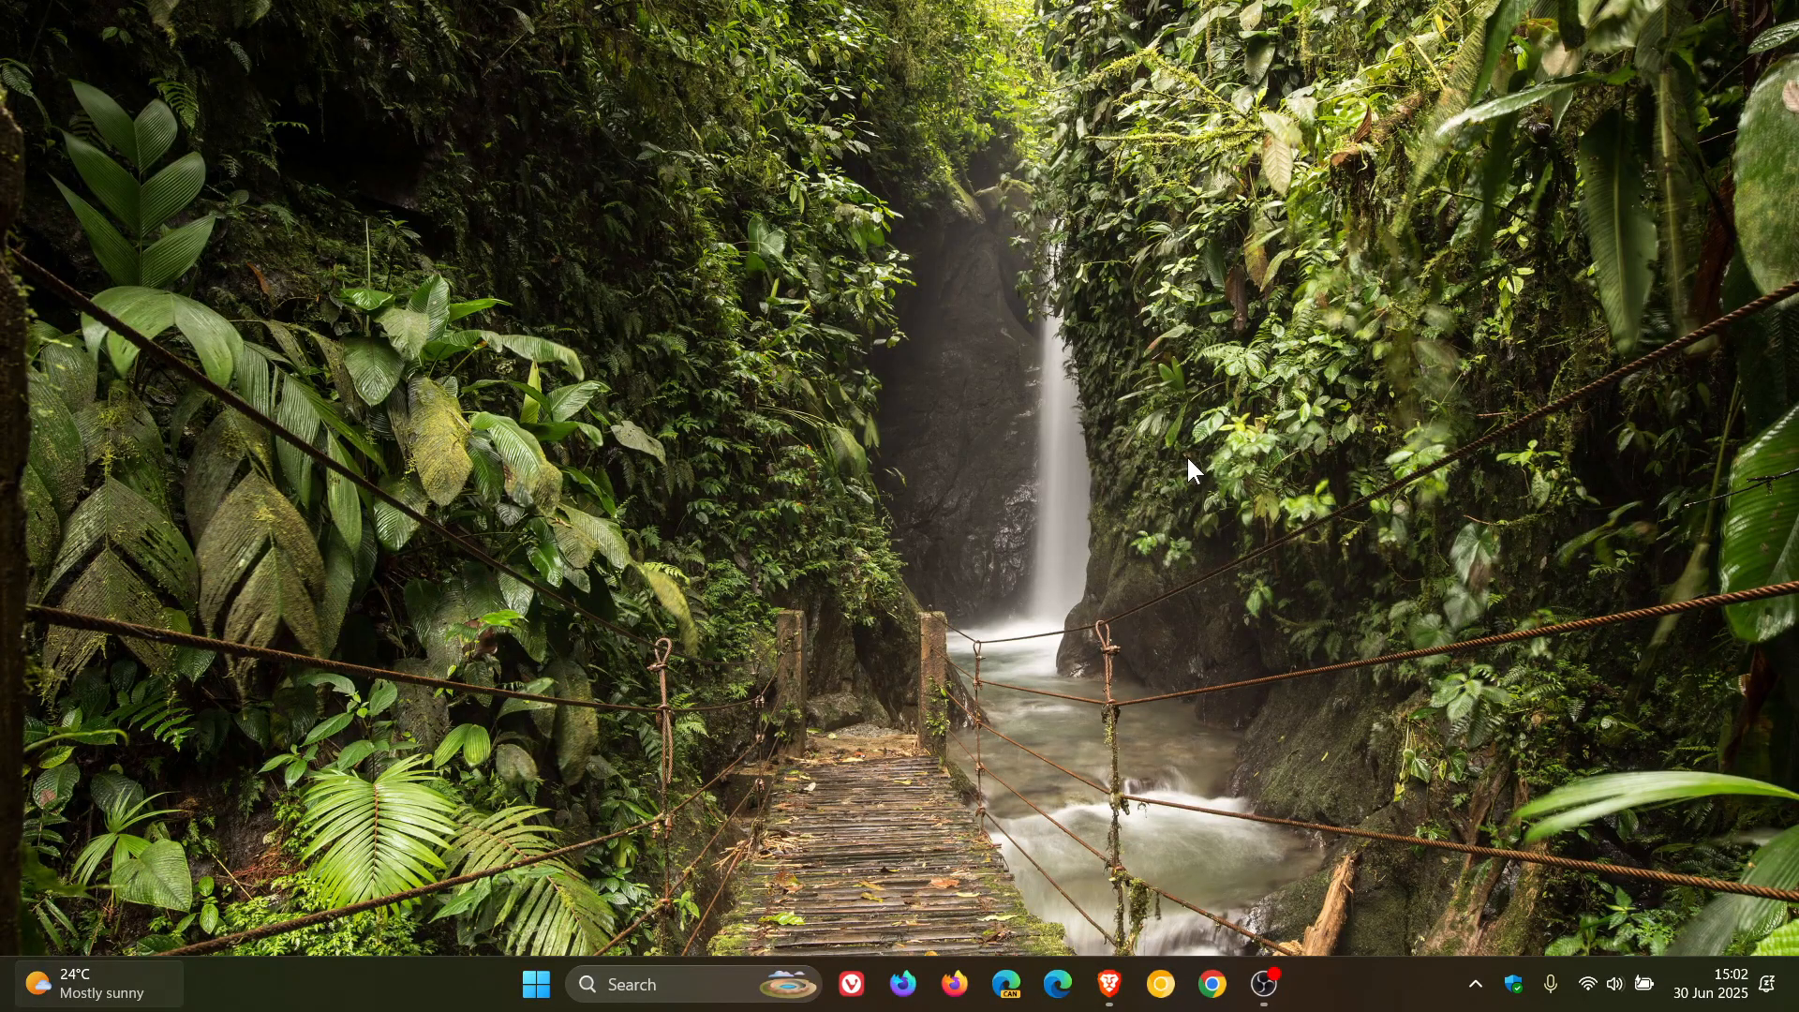
{"action": "mouse_move", "coordinate": [1181, 612]}
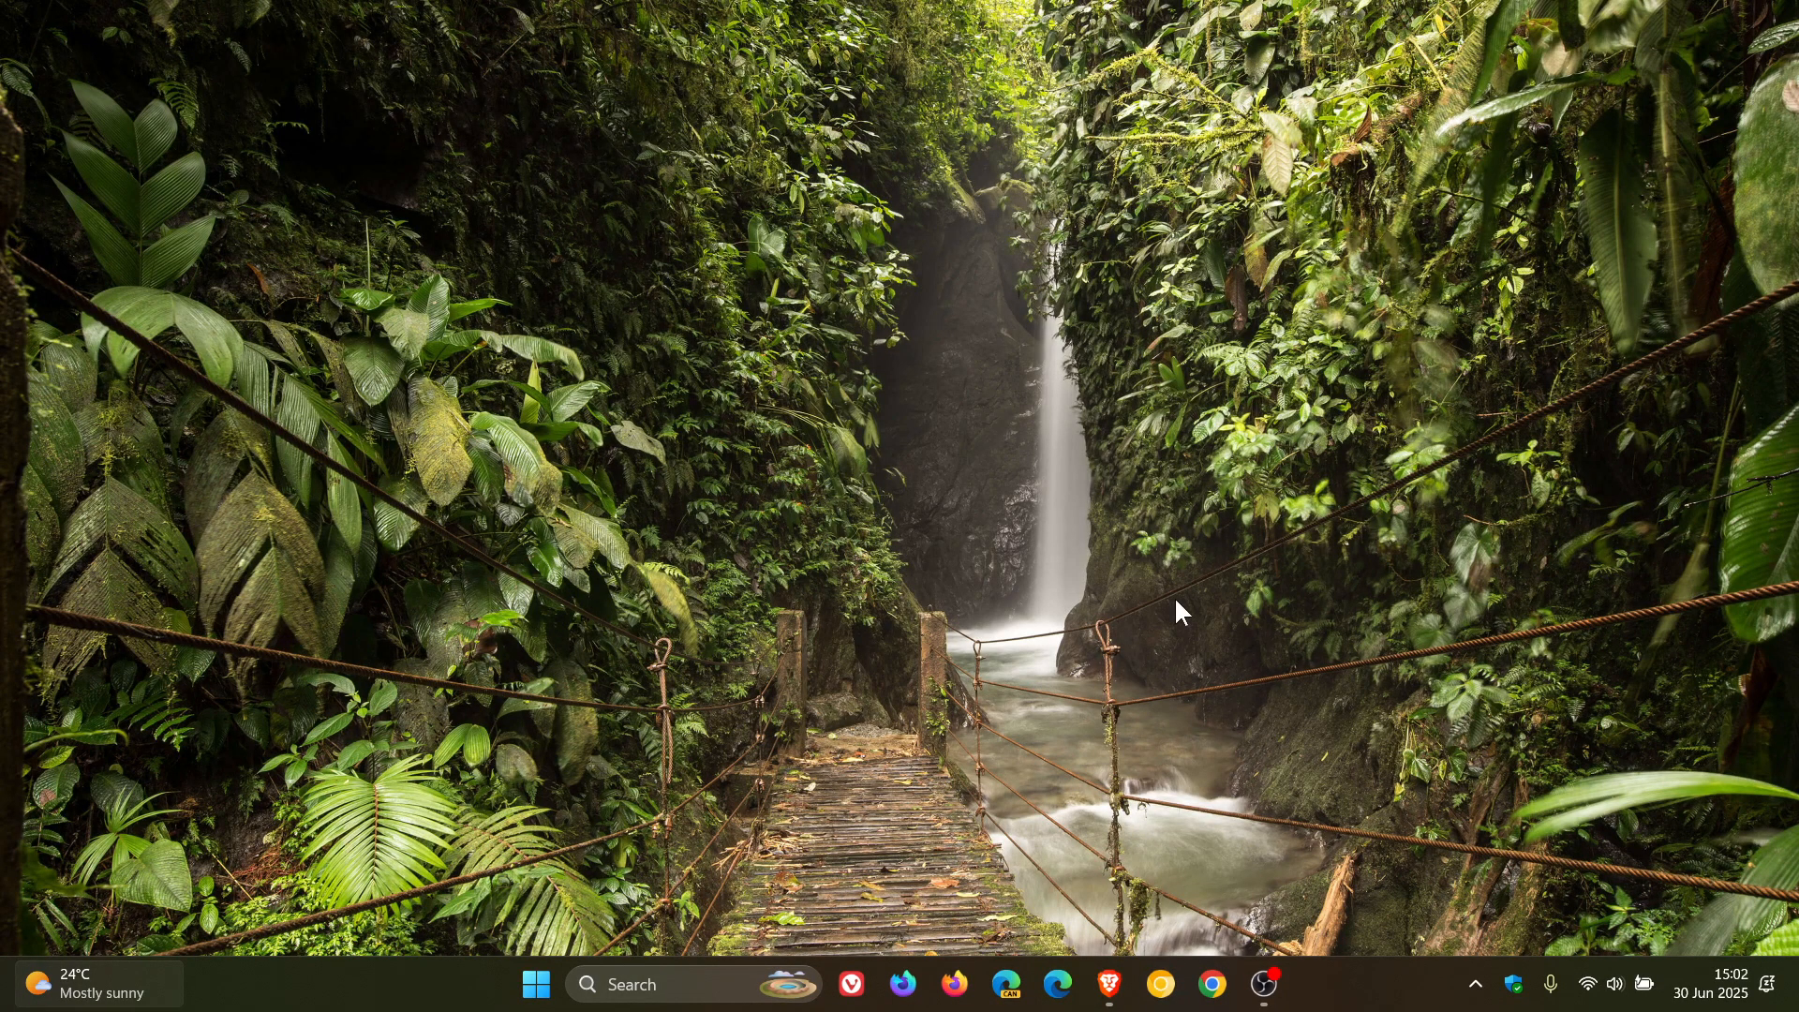
Step: Restore the Brave window with The Register's Lyon article from the taskbar
{"action": "left_click", "coordinate": [1104, 985]}
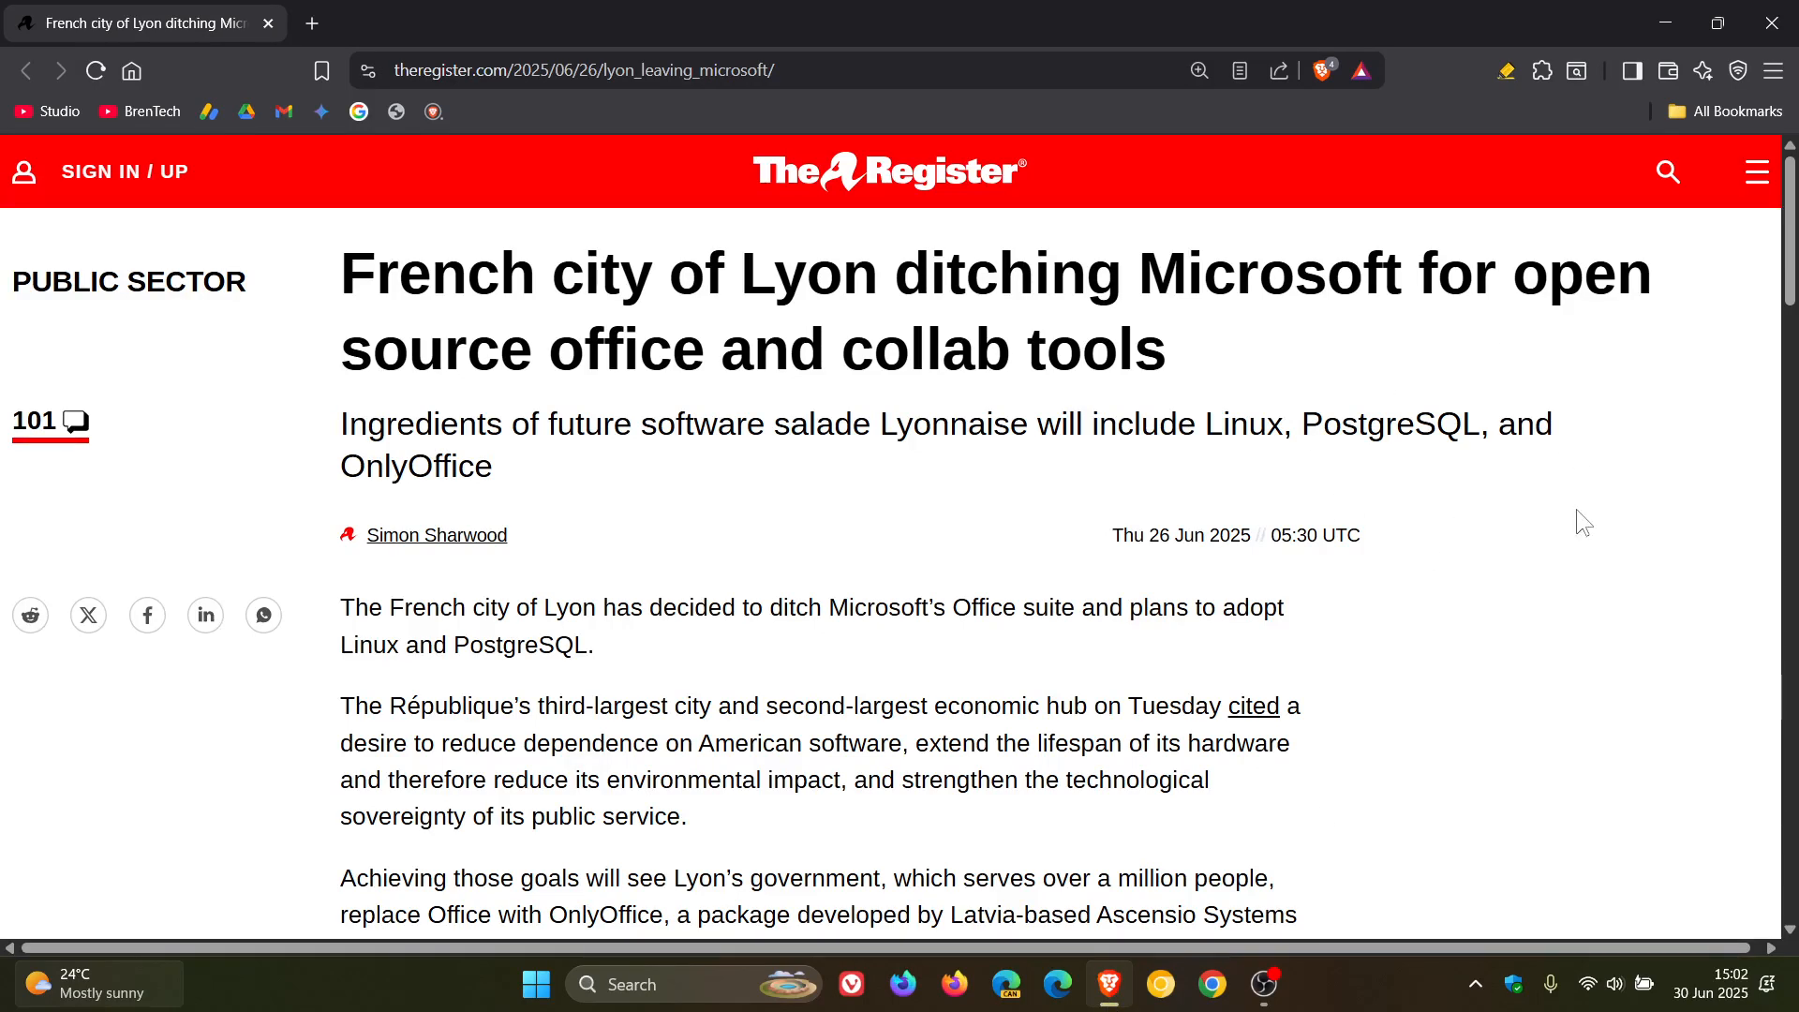
{"action": "mouse_move", "coordinate": [1610, 571]}
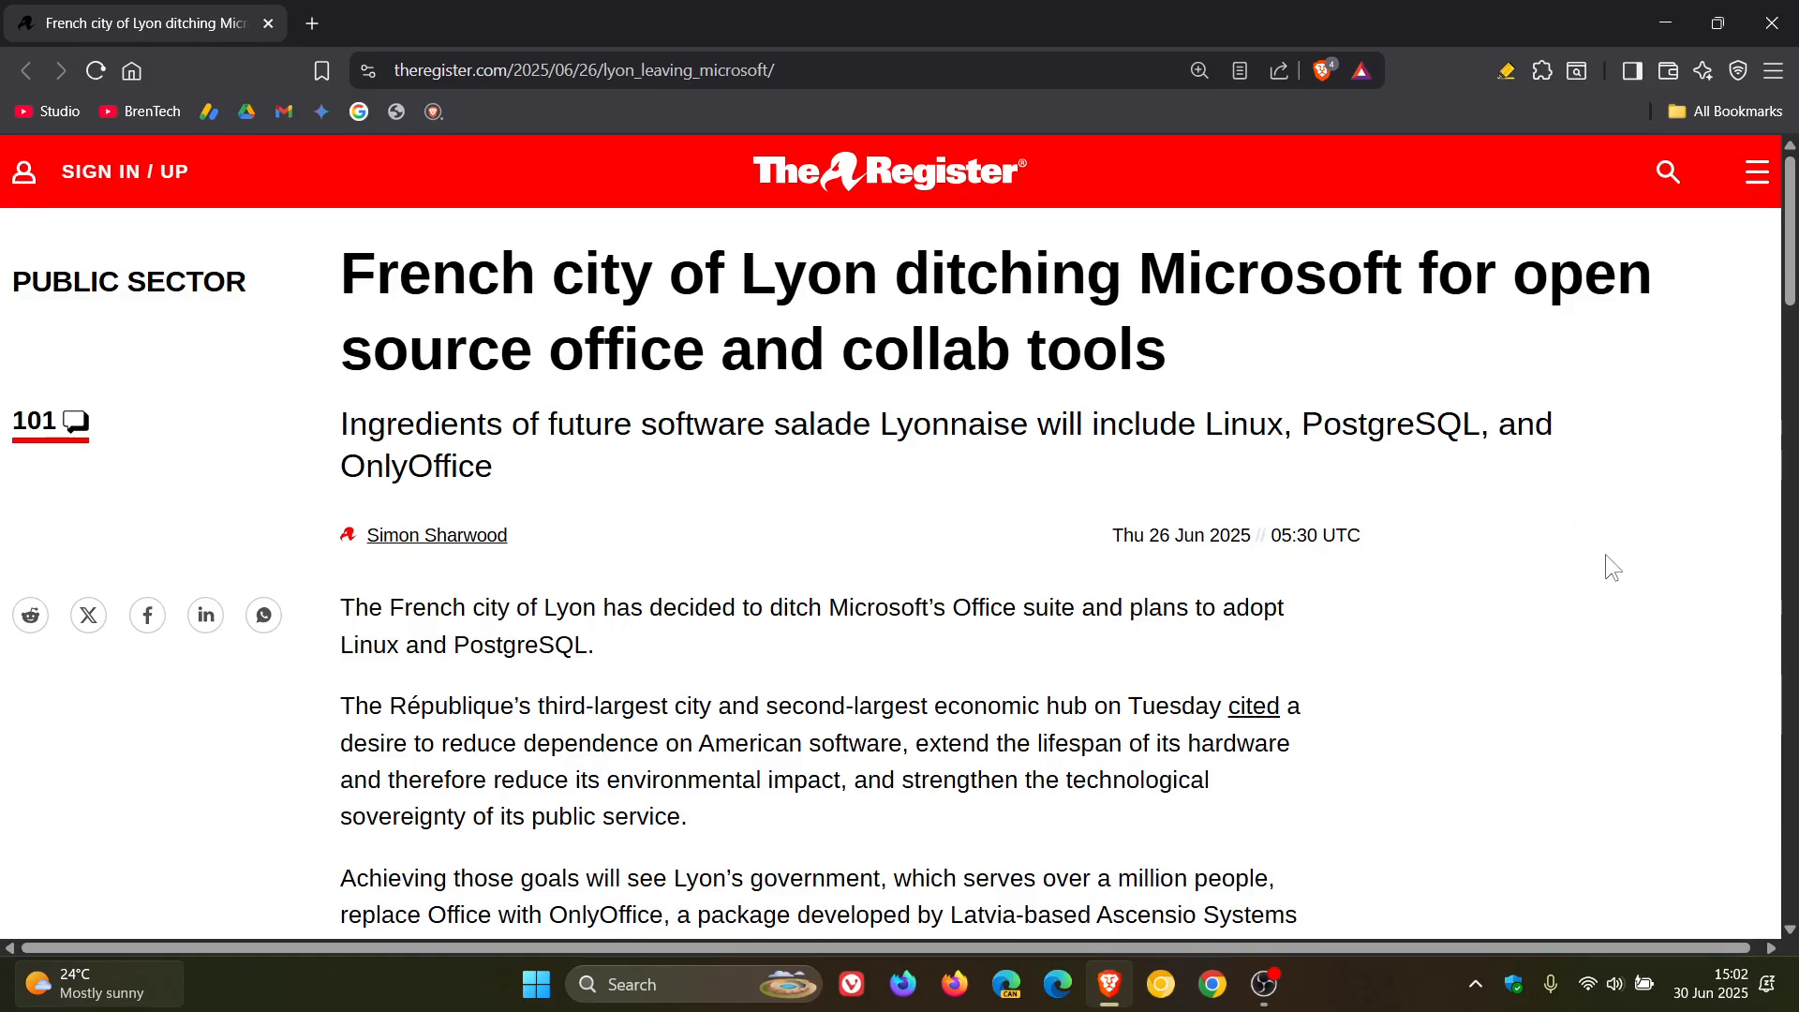
{"action": "mouse_move", "coordinate": [1609, 499]}
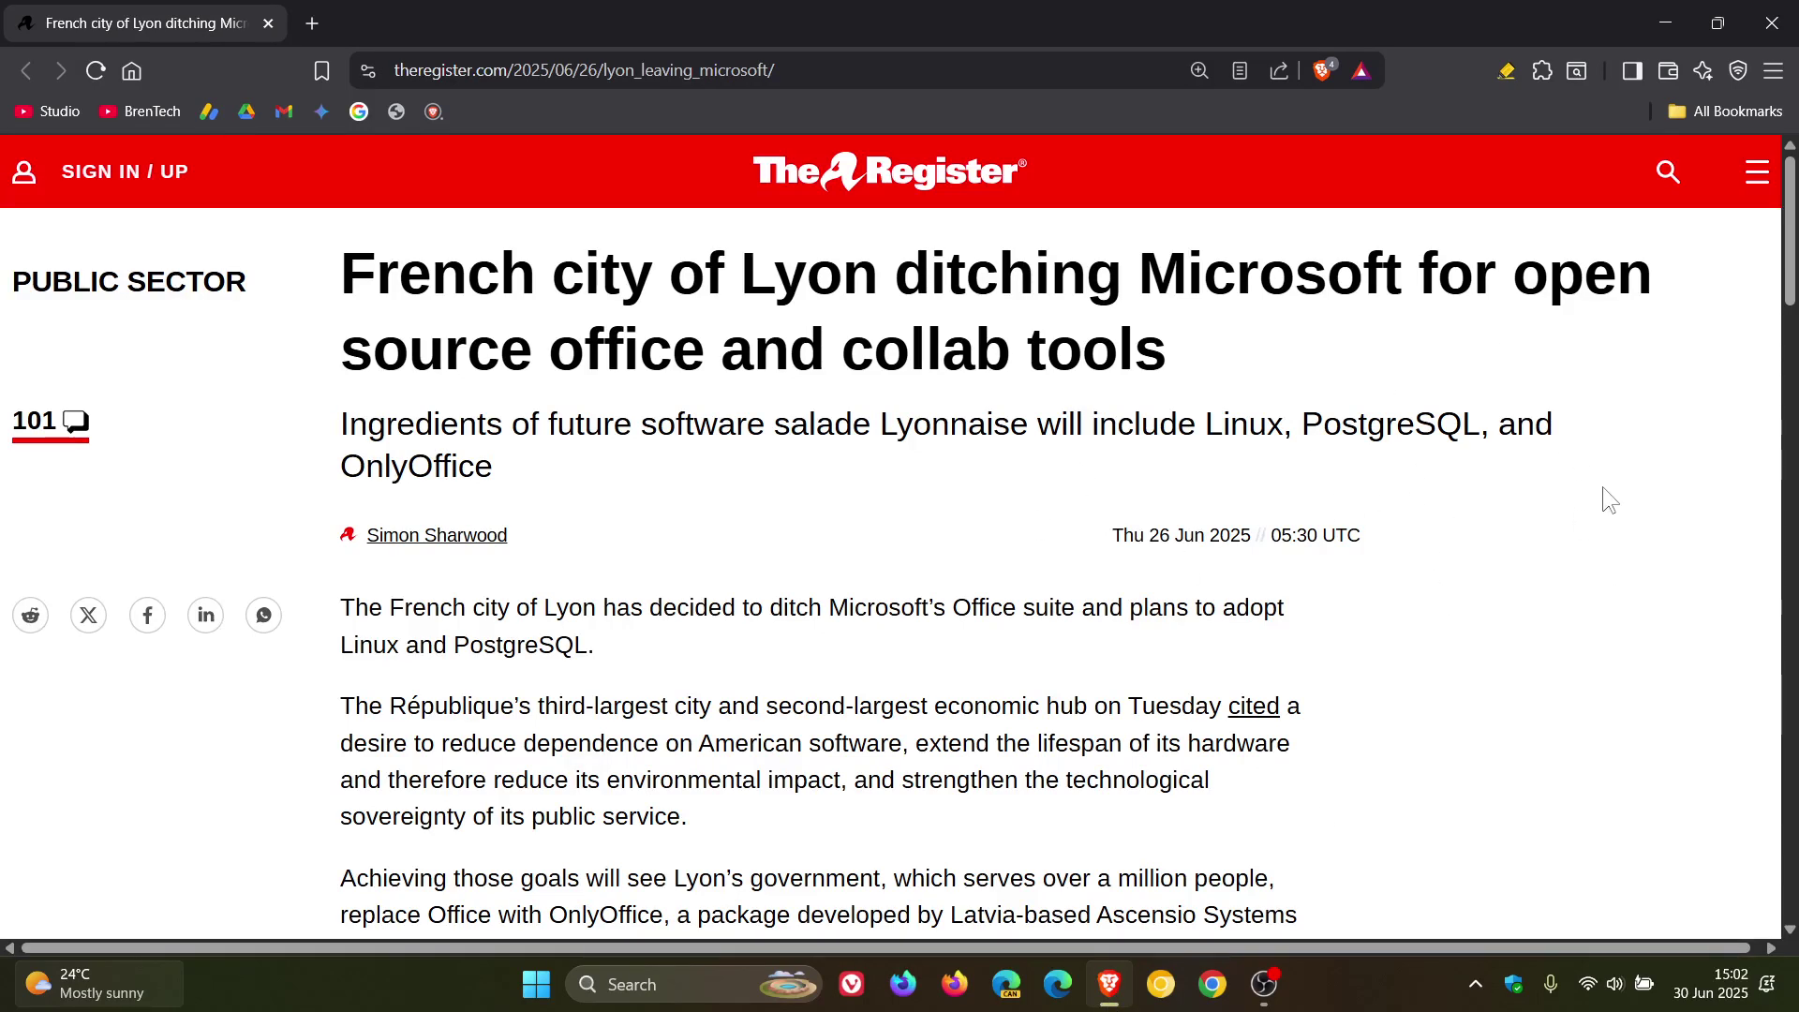
{"action": "mouse_move", "coordinate": [1459, 668]}
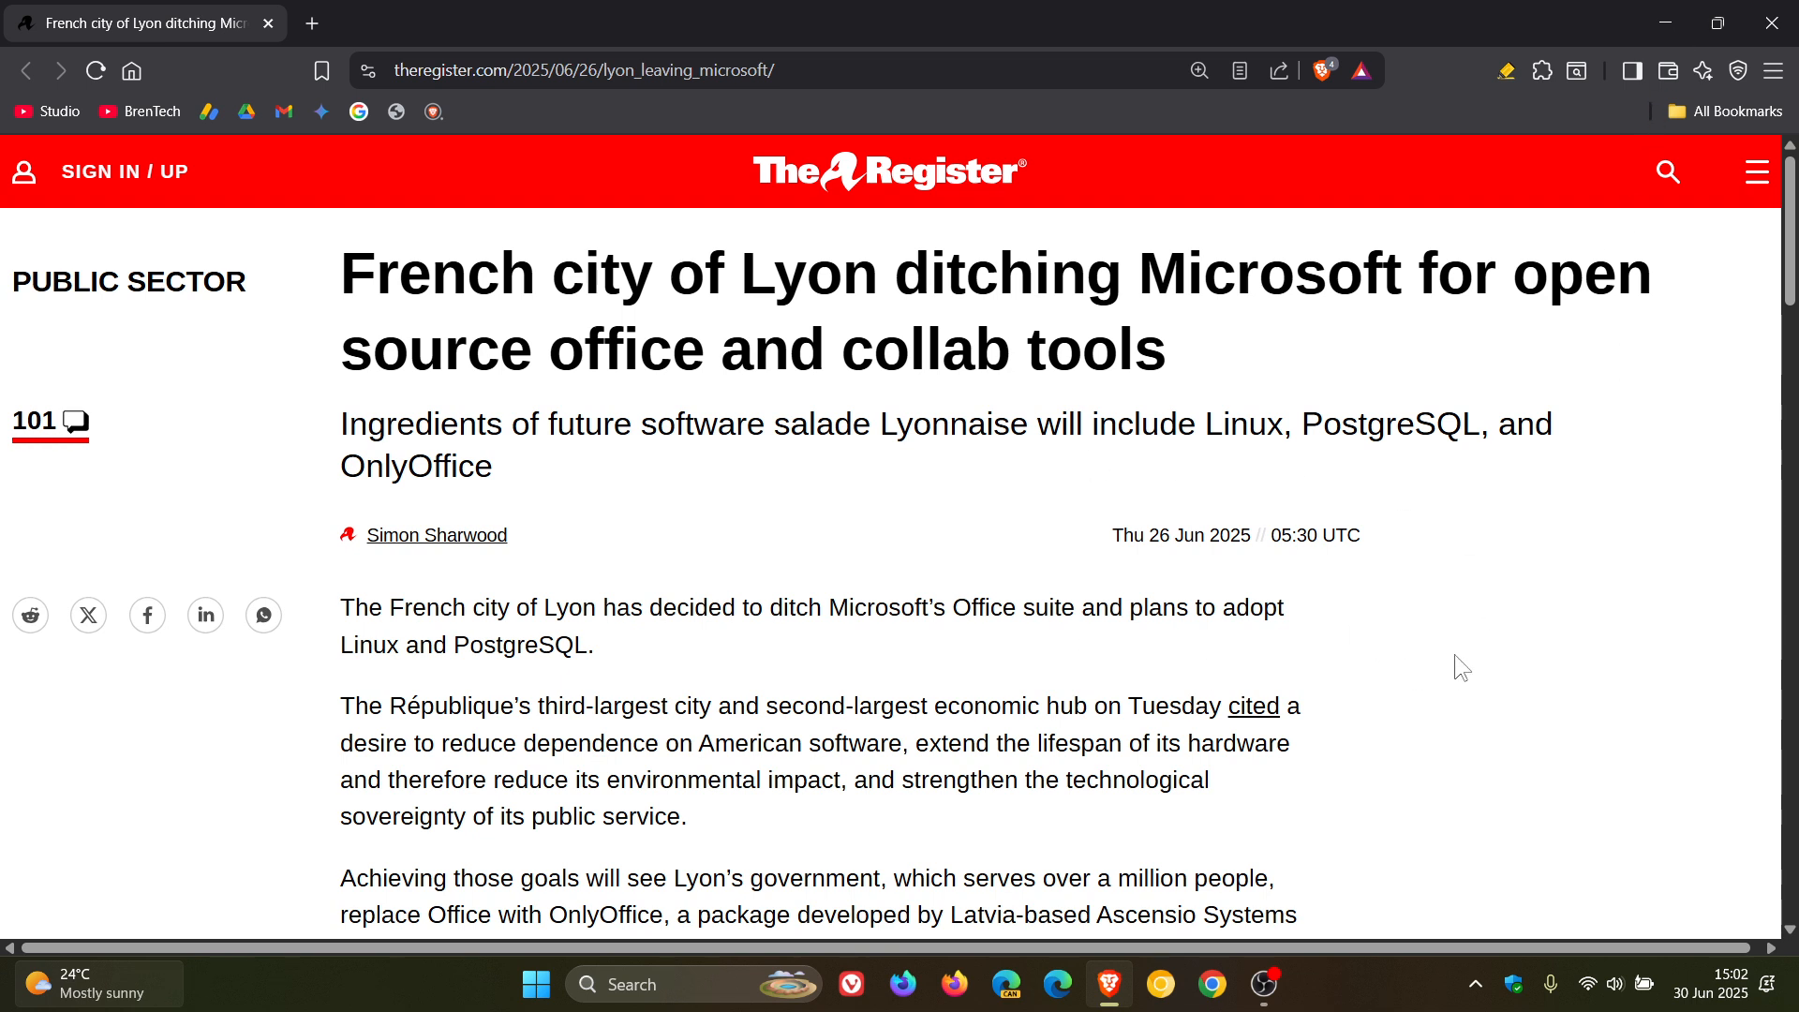
{"action": "mouse_move", "coordinate": [1473, 617]}
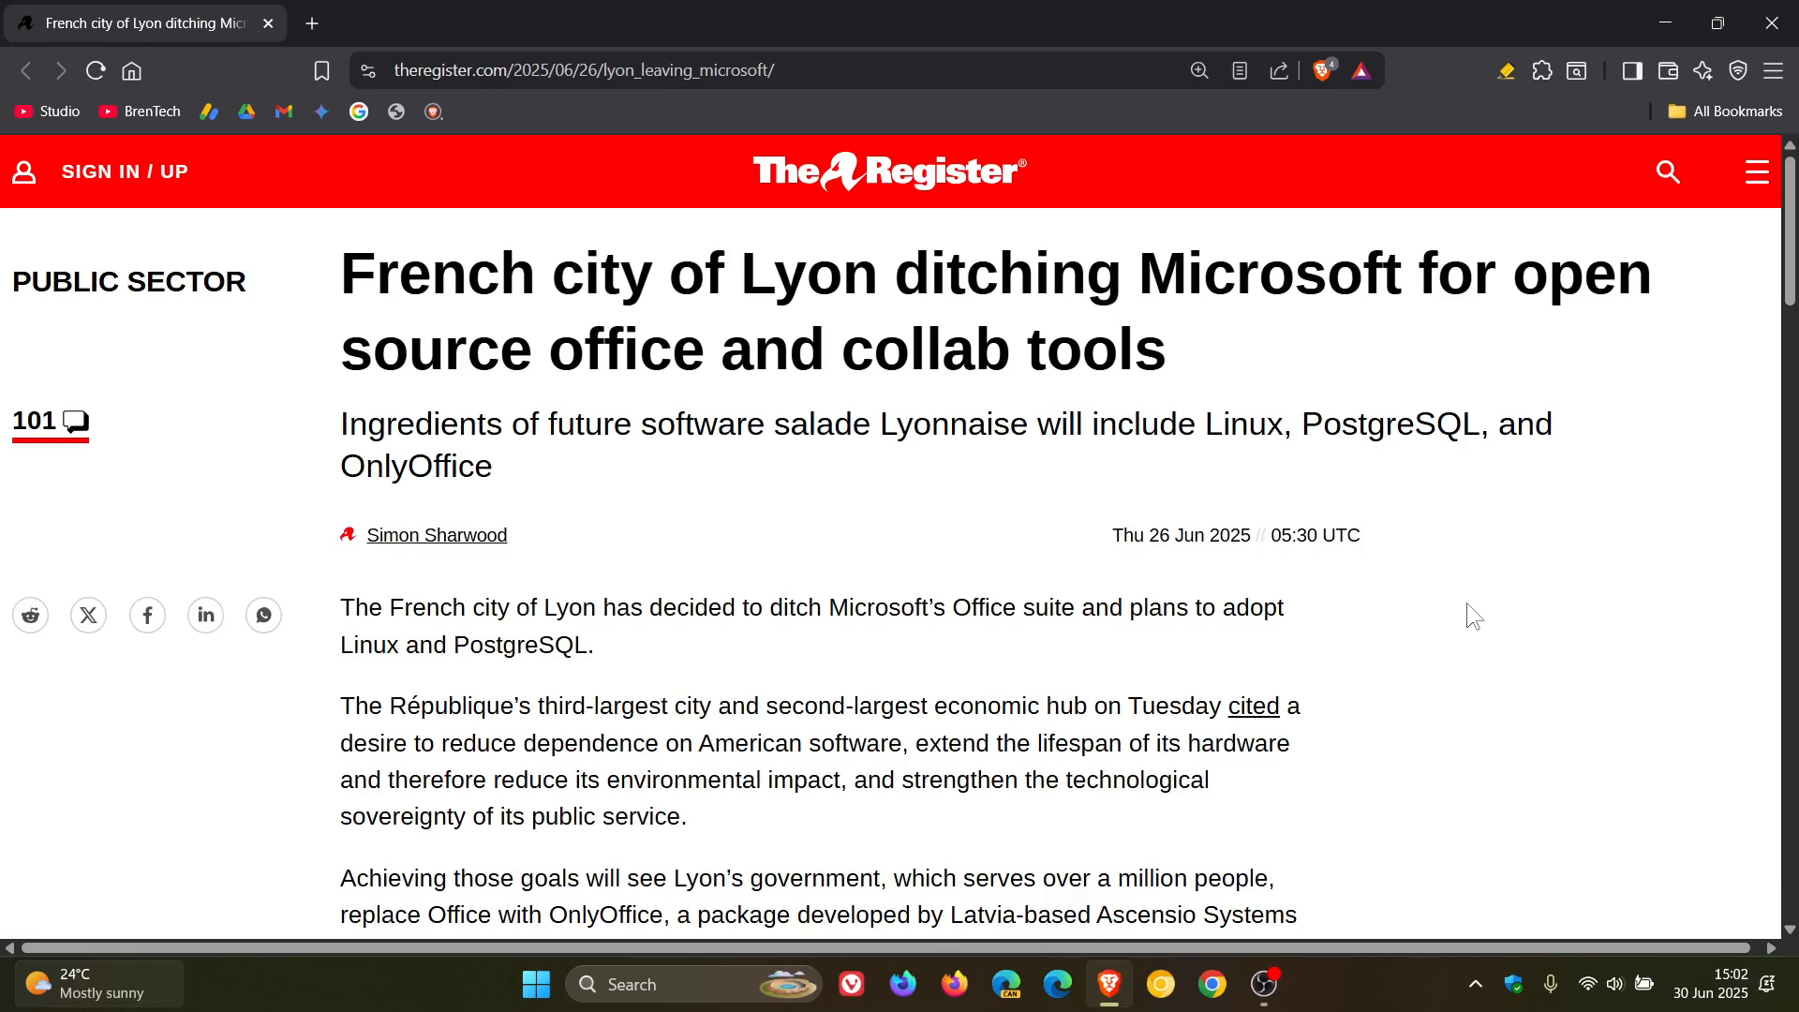
{"action": "mouse_move", "coordinate": [1662, 22]}
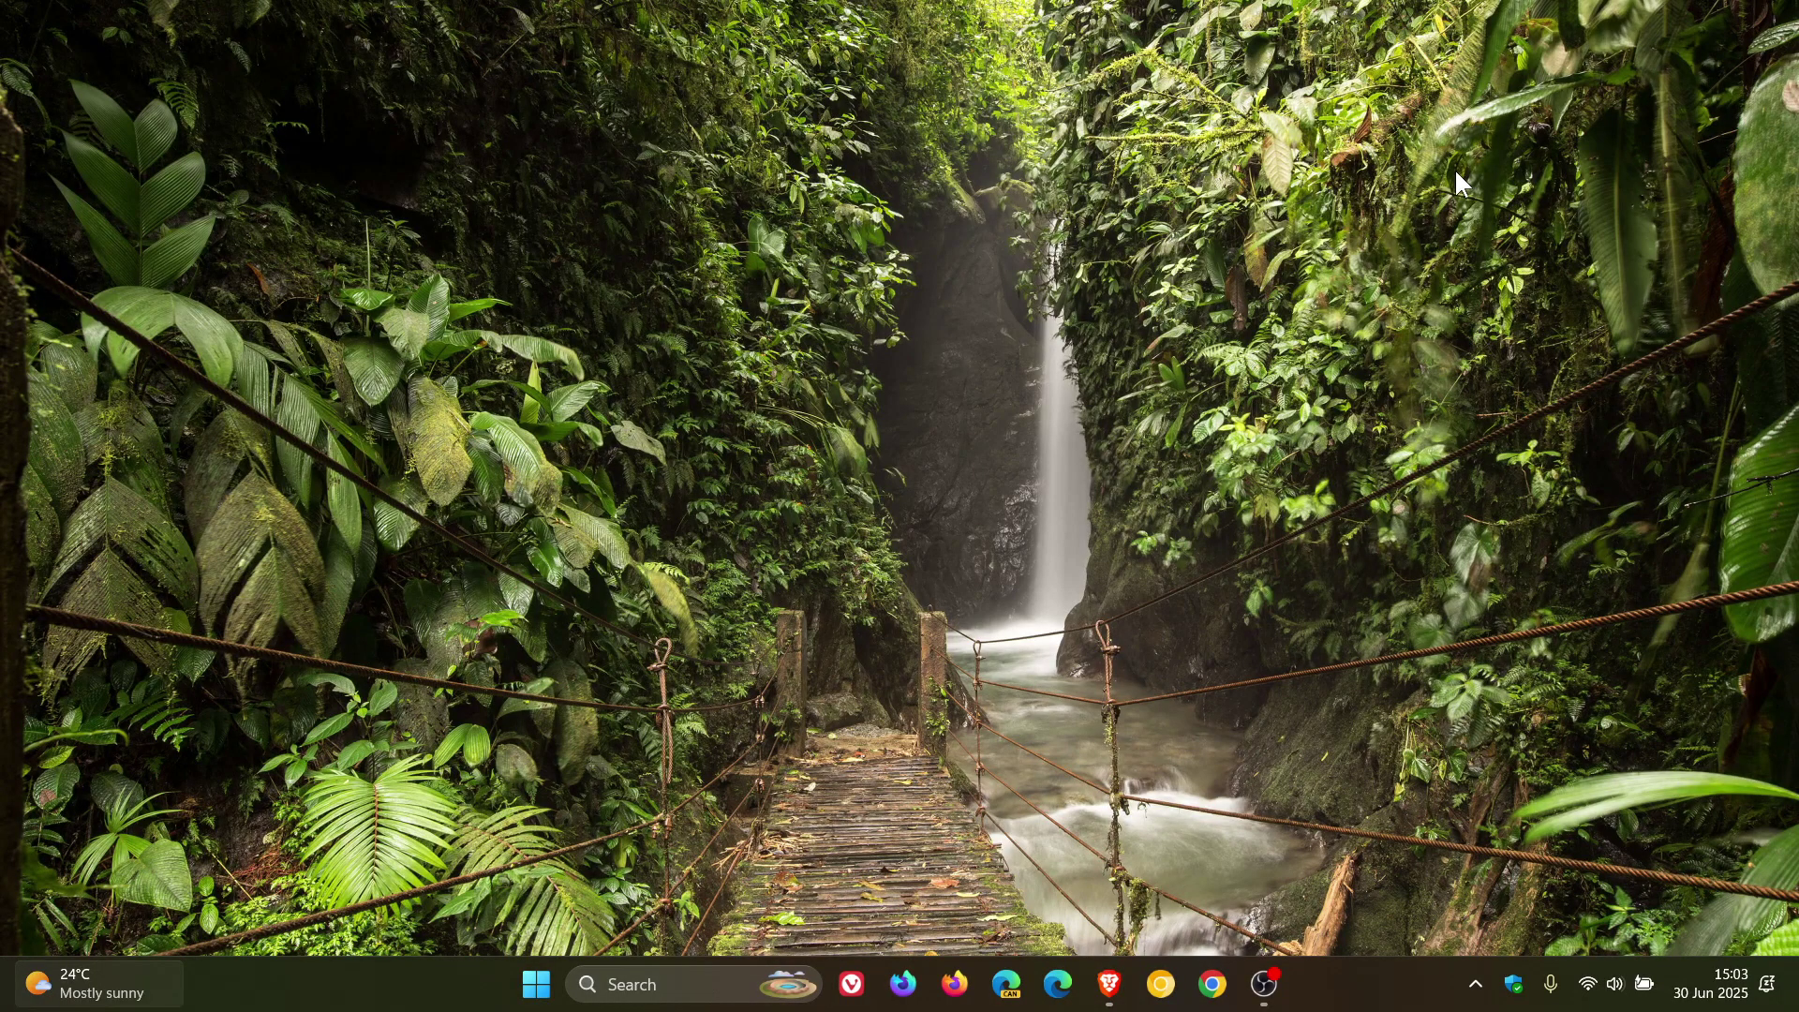
{"action": "mouse_move", "coordinate": [1310, 564]}
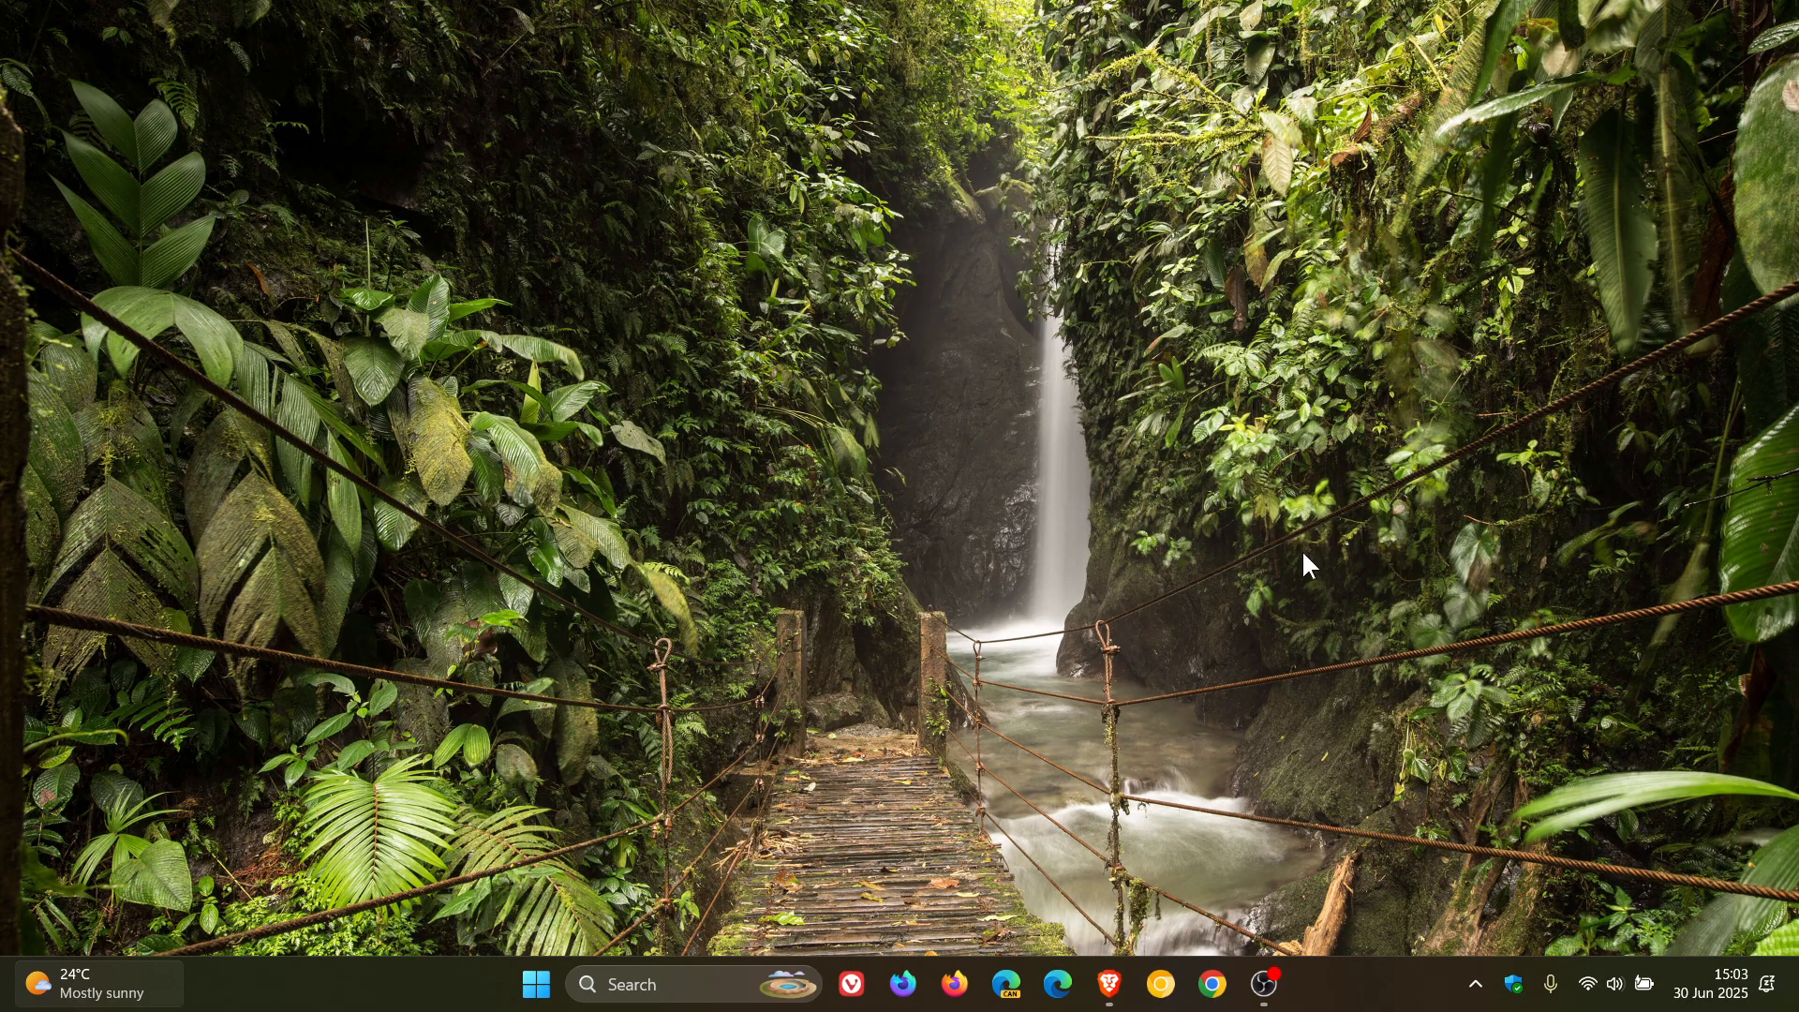
{"action": "mouse_move", "coordinate": [1376, 419]}
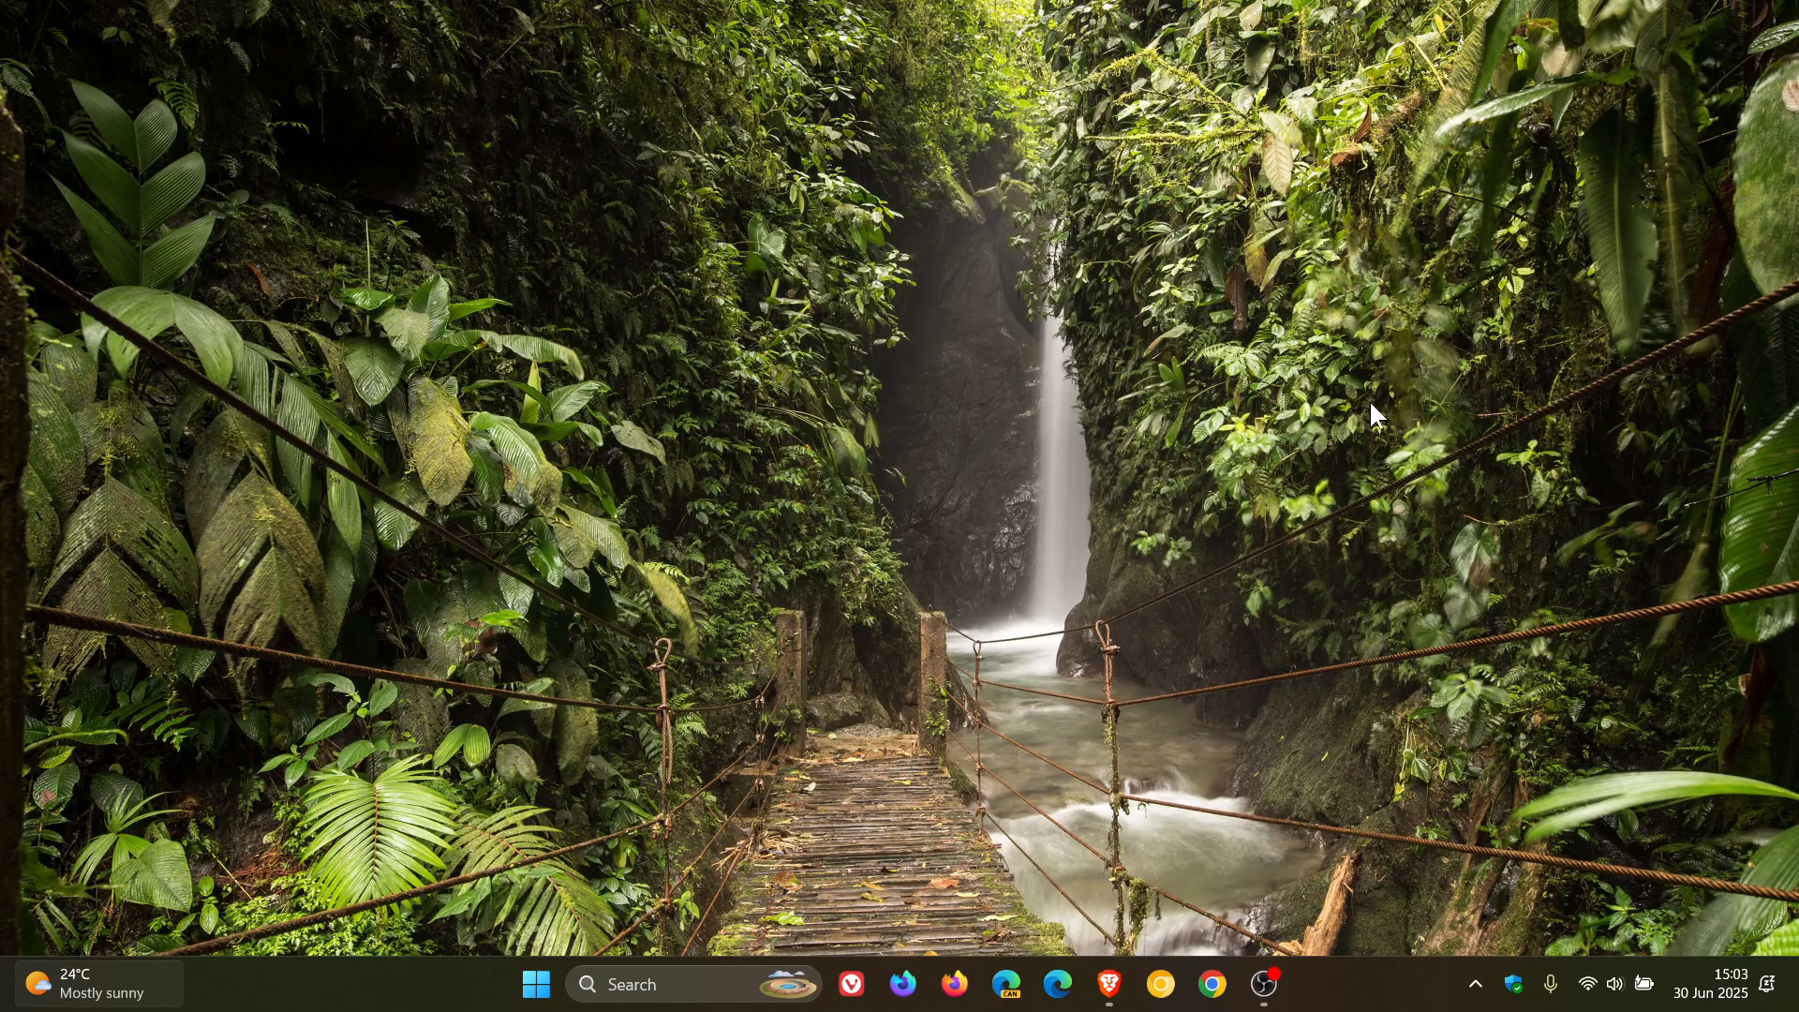
{"action": "mouse_move", "coordinate": [1441, 481]}
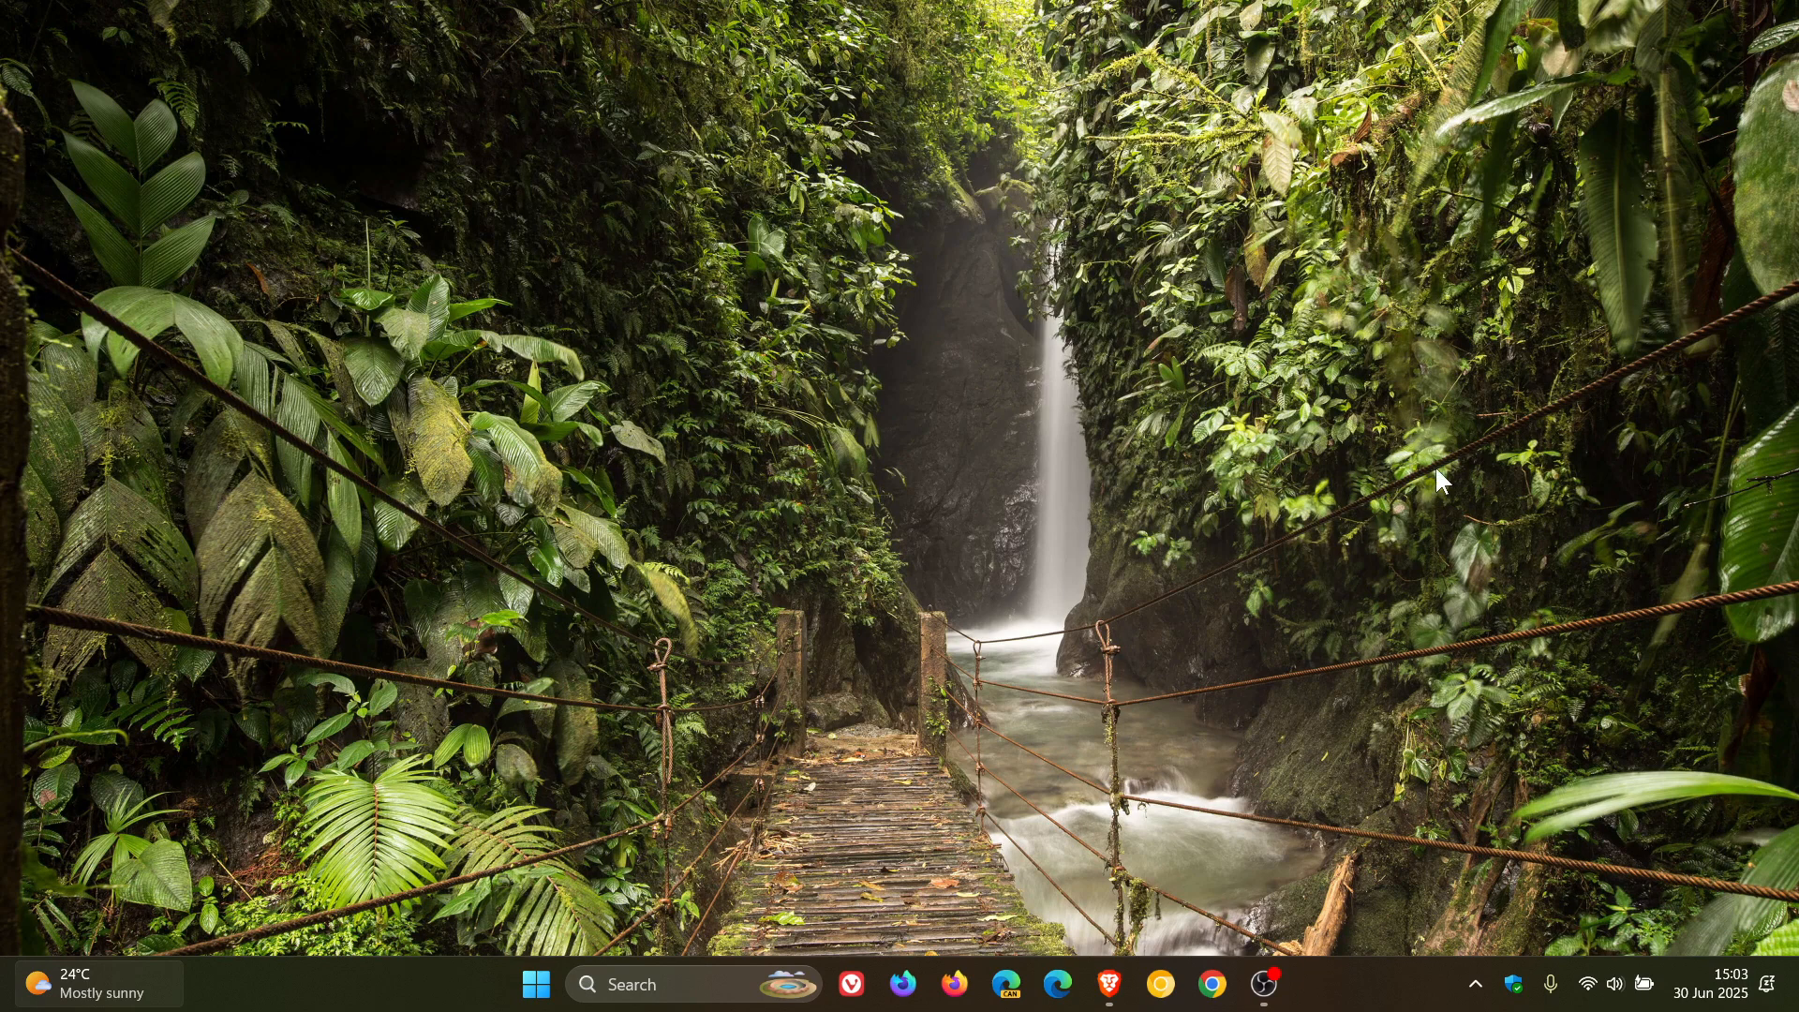
Step: Bring the Brave window with the Lyon open source article back on top
{"action": "left_click", "coordinate": [1108, 982]}
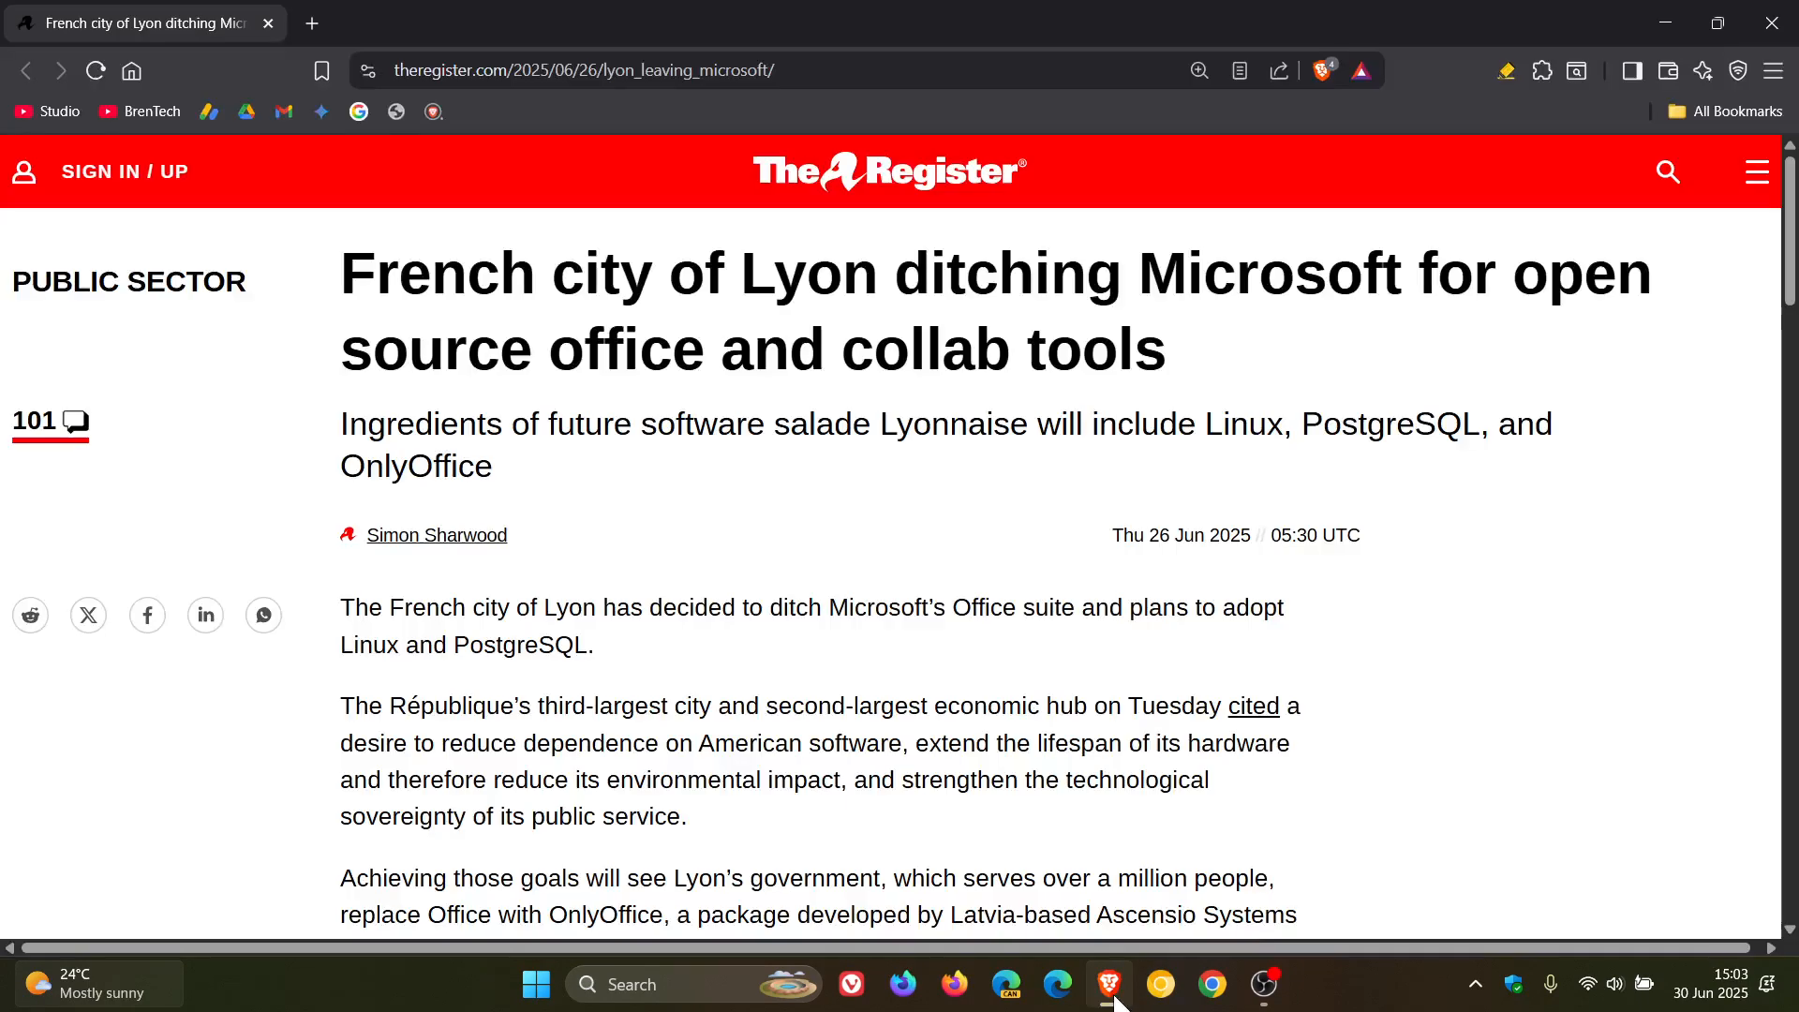
{"action": "mouse_move", "coordinate": [1574, 654]}
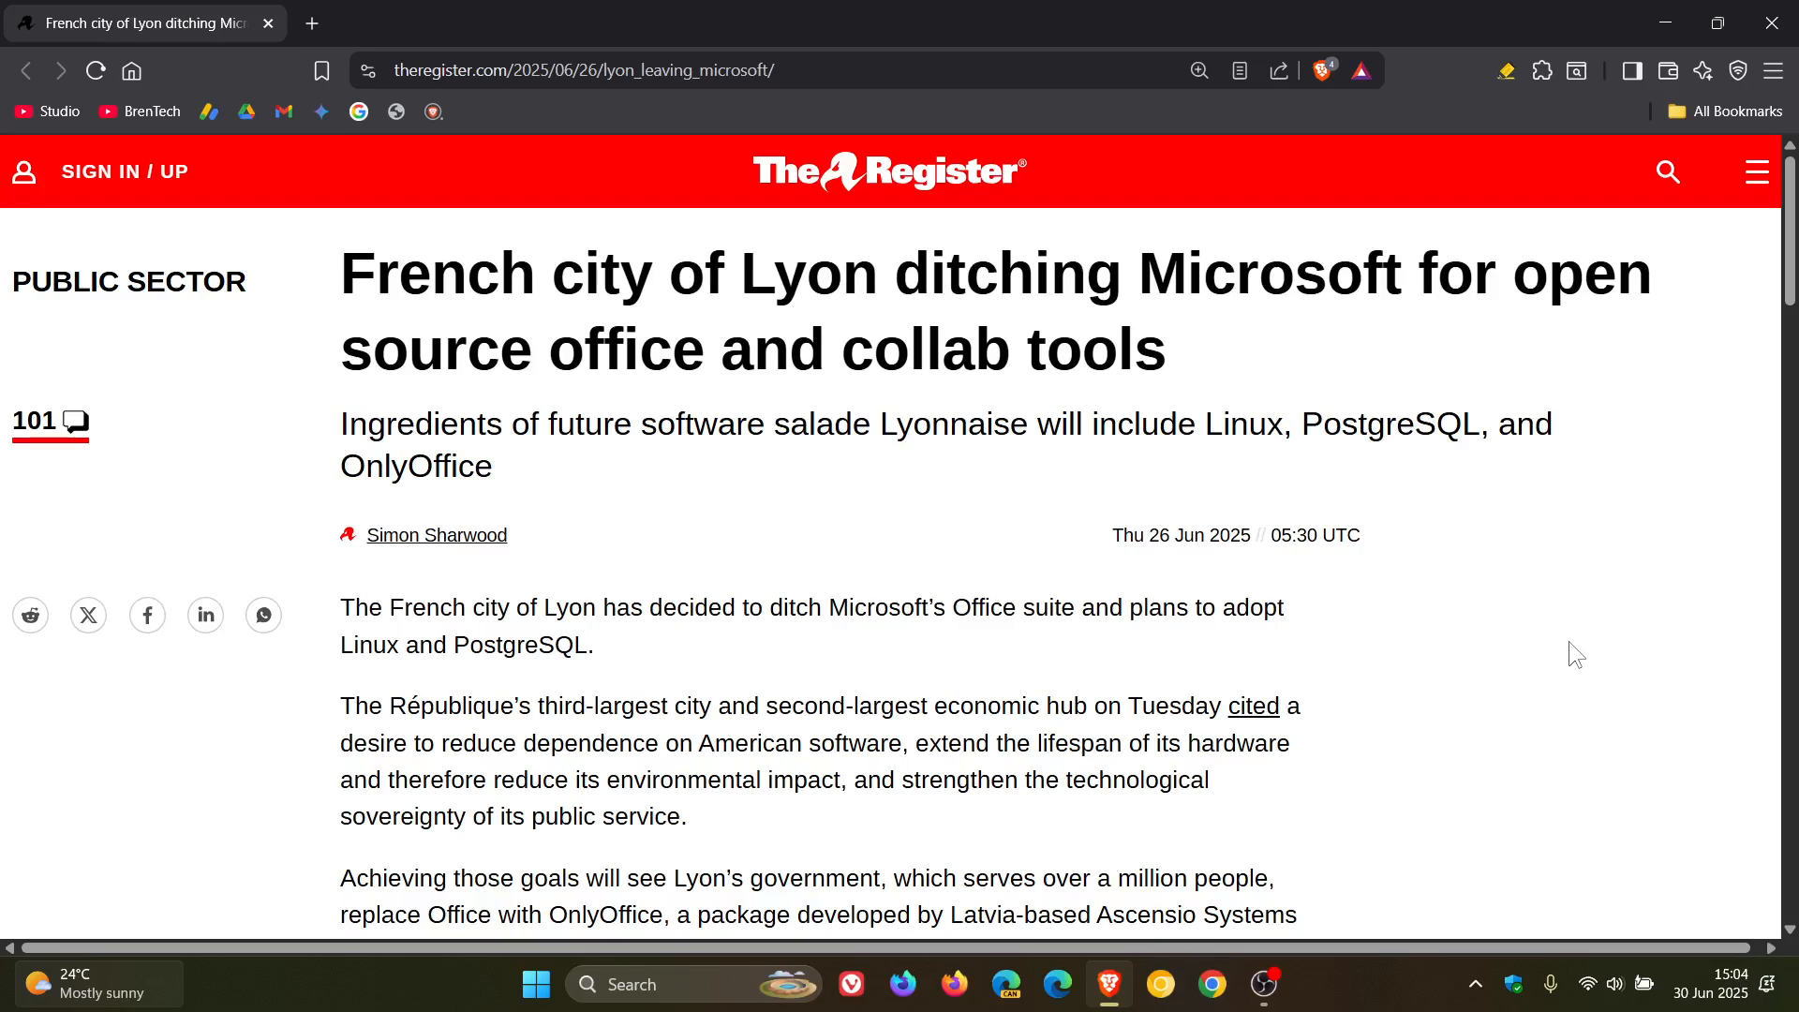
{"action": "mouse_move", "coordinate": [1462, 548]}
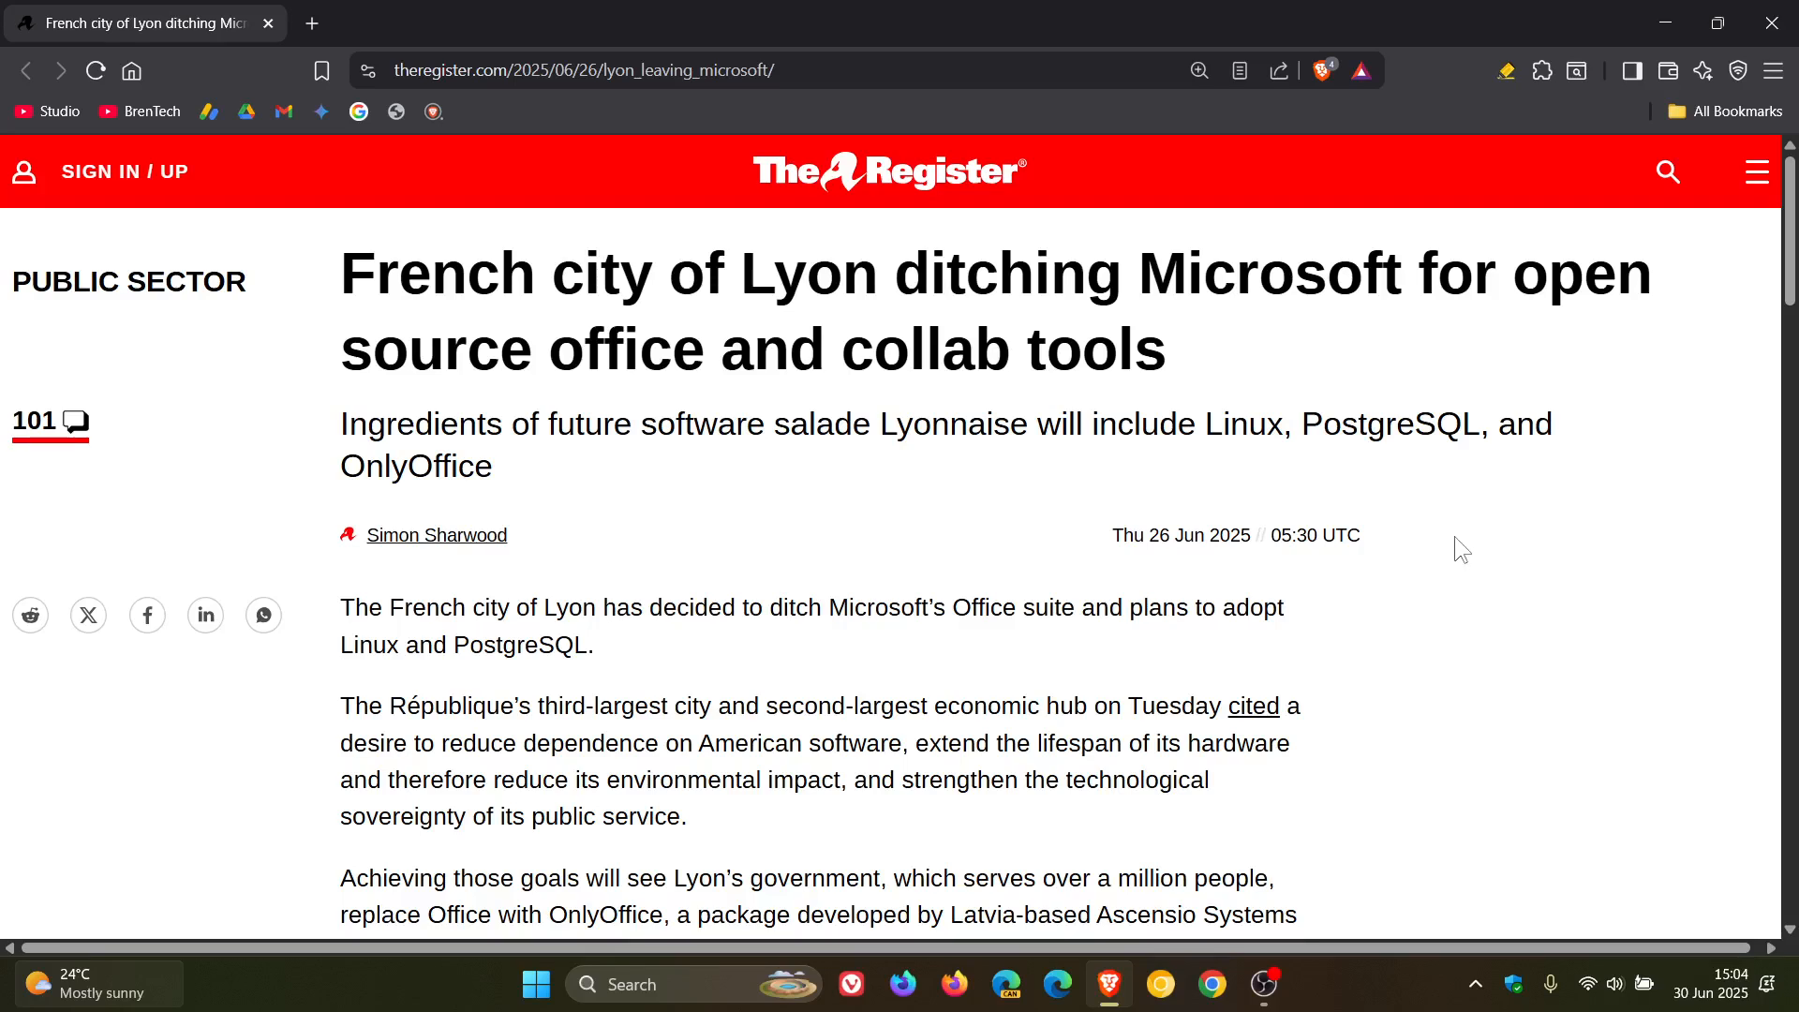
{"action": "mouse_move", "coordinate": [772, 629]}
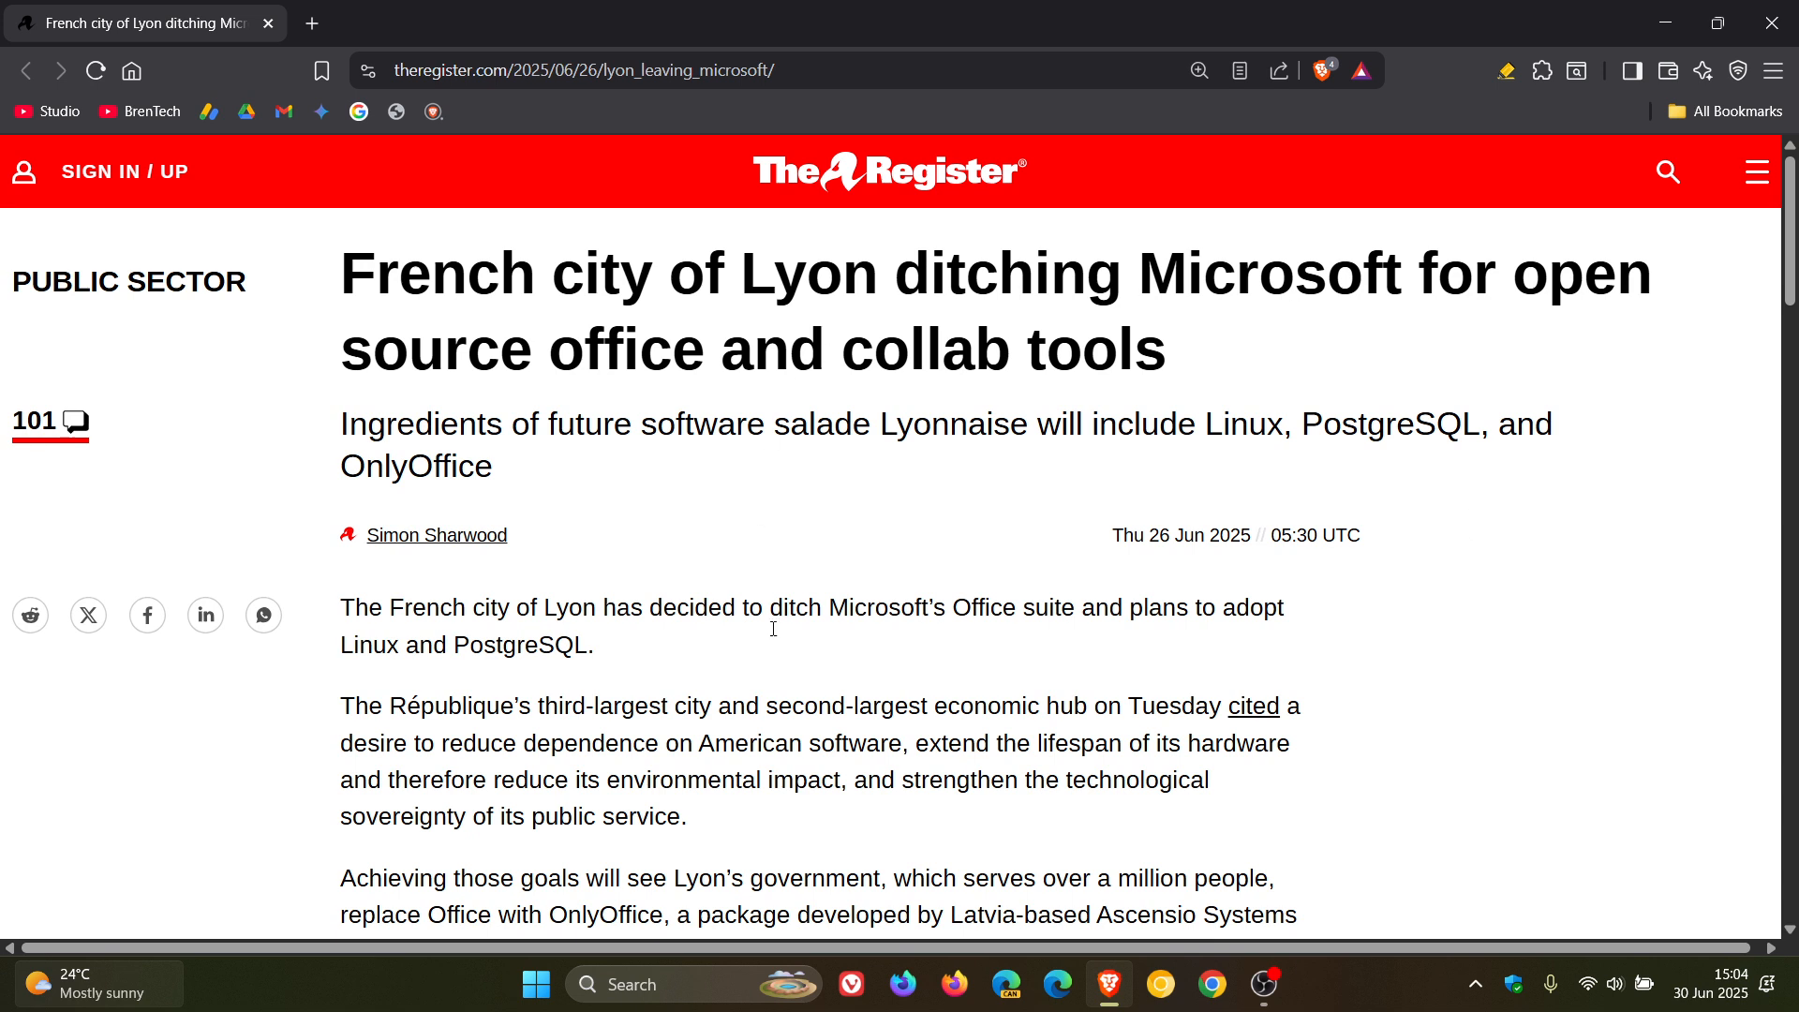
{"action": "mouse_move", "coordinate": [1503, 686]}
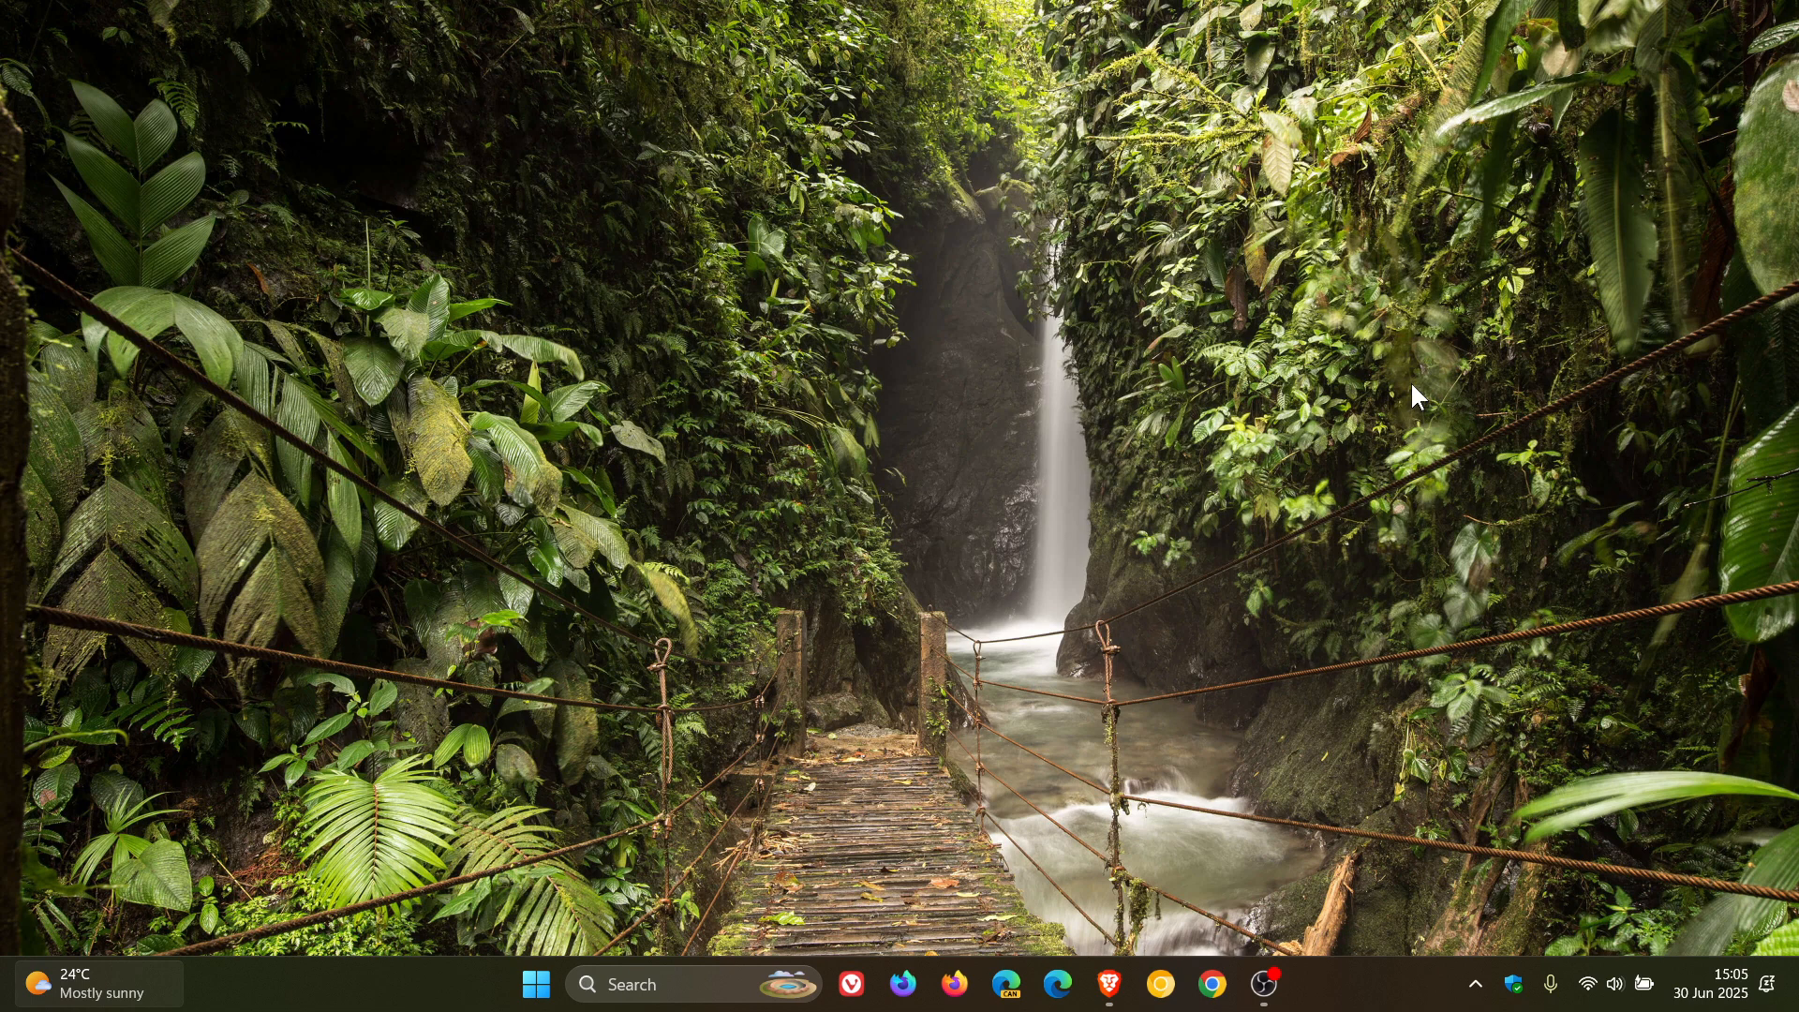
{"action": "mouse_move", "coordinate": [1404, 567]}
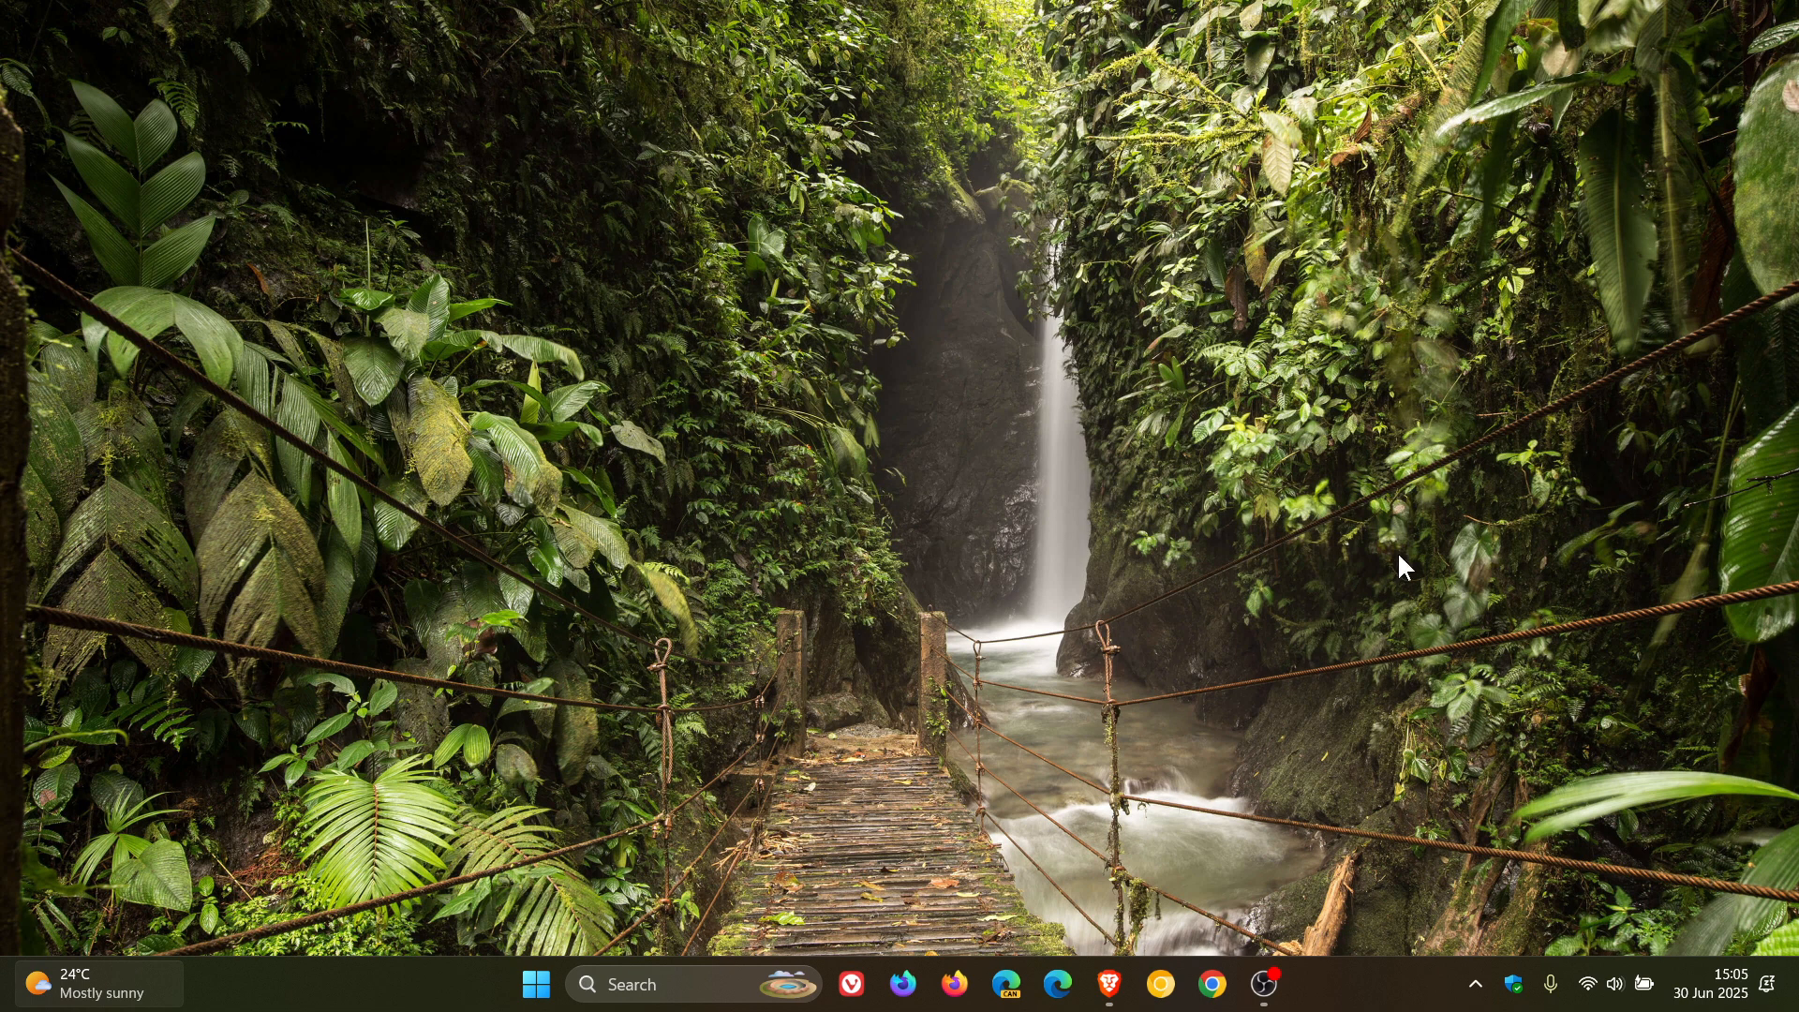